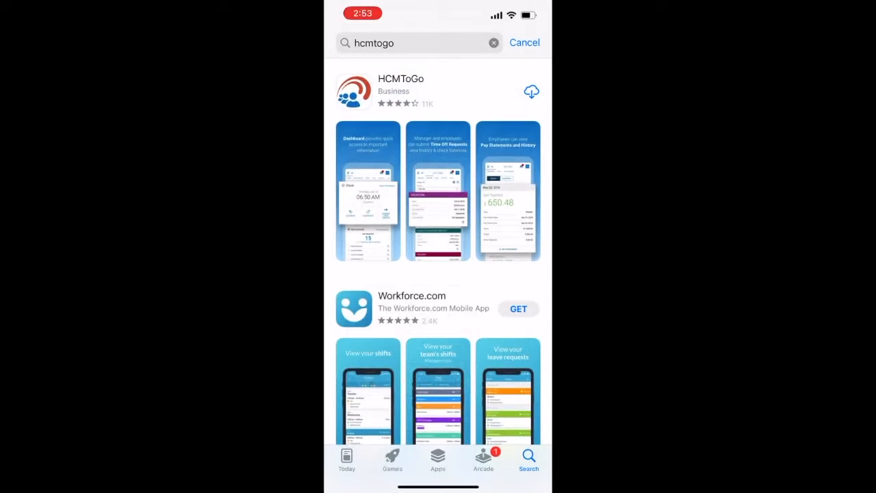
Download HCMToGo from the App Store search results and launch it
click(531, 91)
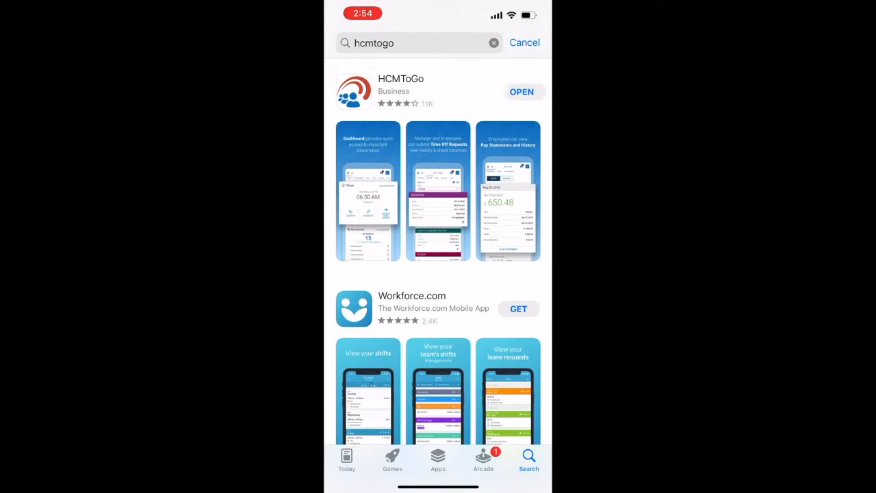
click(521, 91)
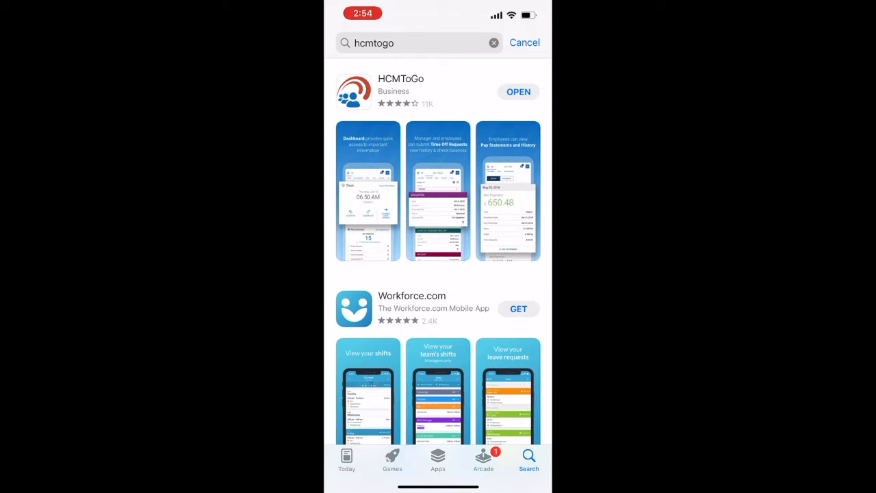
Choose North America, submit company short name 20PT, and log in via TriNet
click(518, 92)
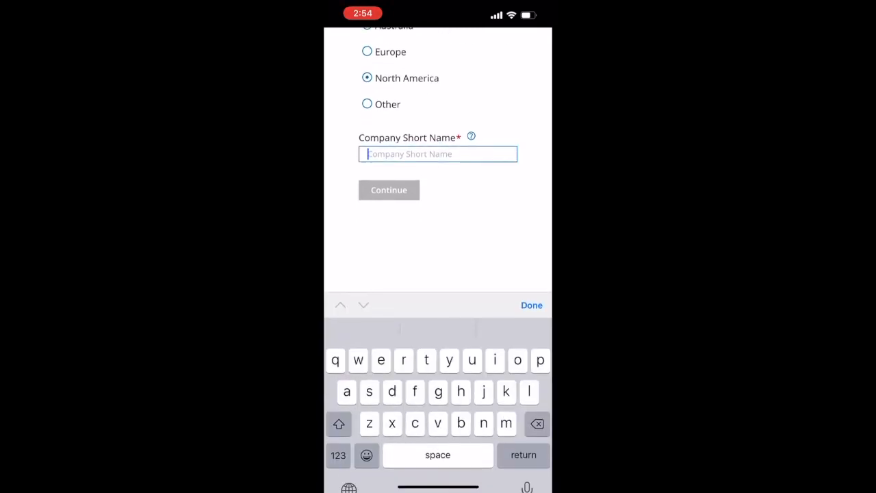
click(338, 454)
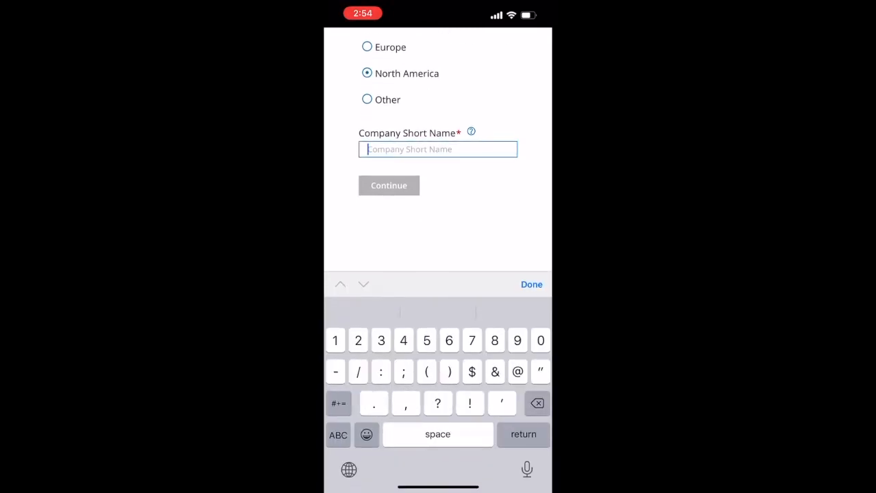
text(20)
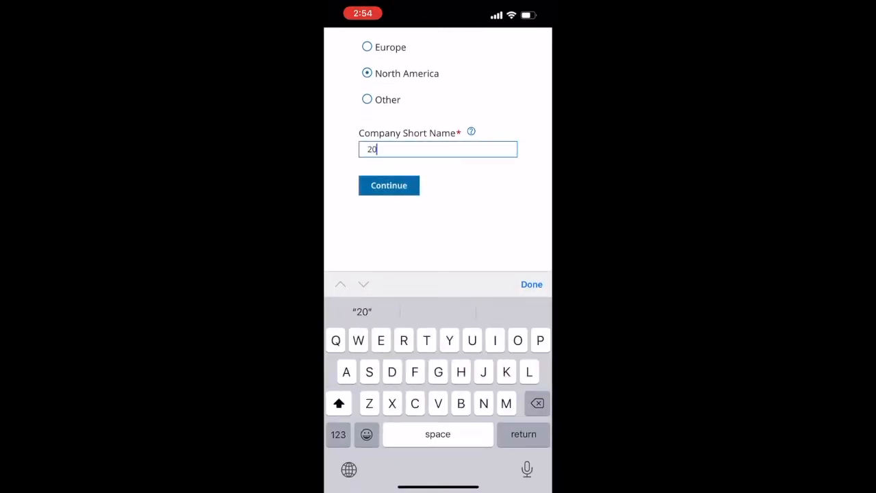
text(PT)
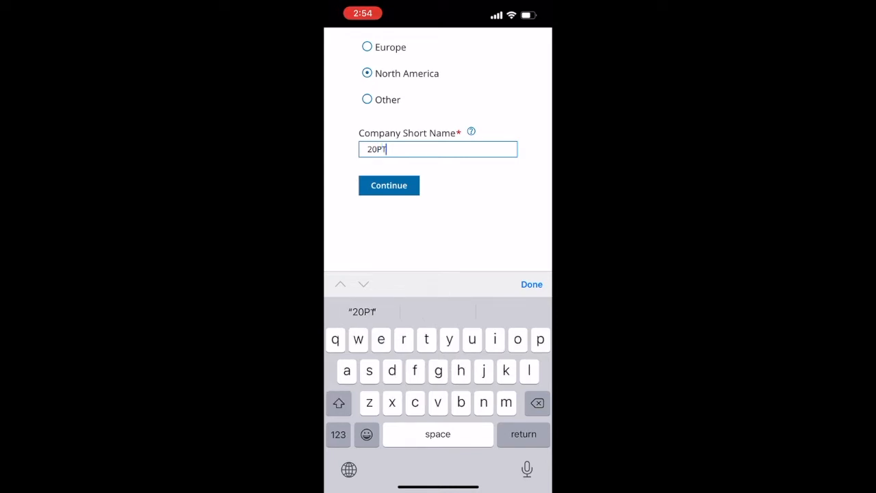
click(388, 184)
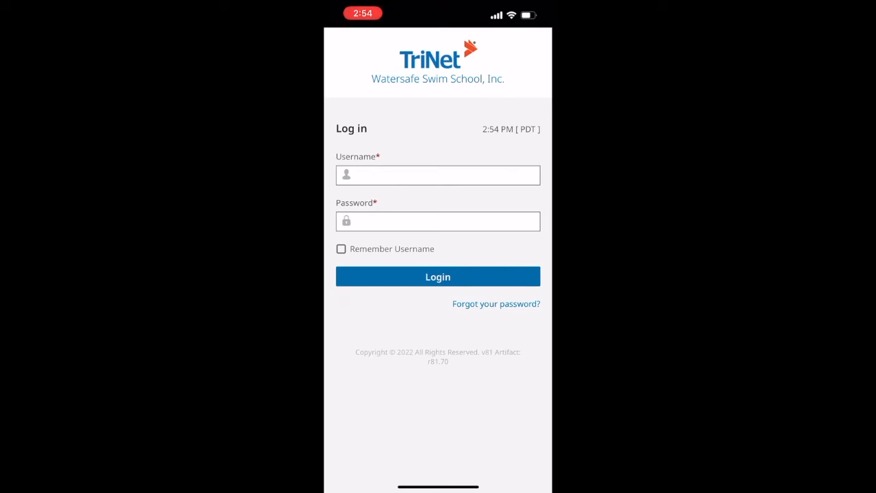
click(437, 276)
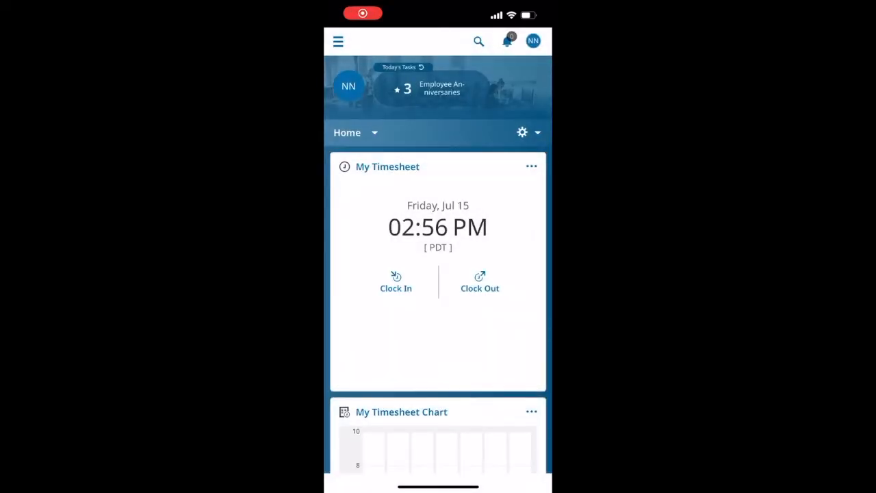
Scroll the dashboard to reach the July 03 – July 16, 2022 Timesheet Edit screen
scroll(down, 3)
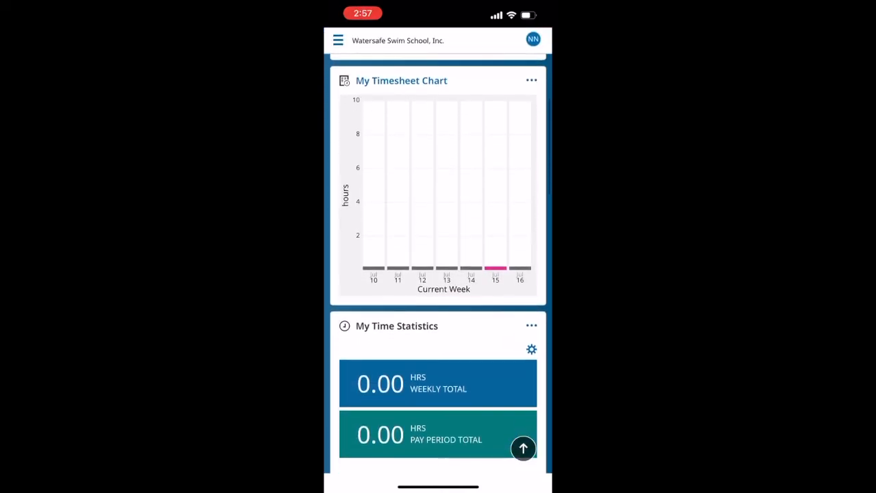
scroll(down, 3)
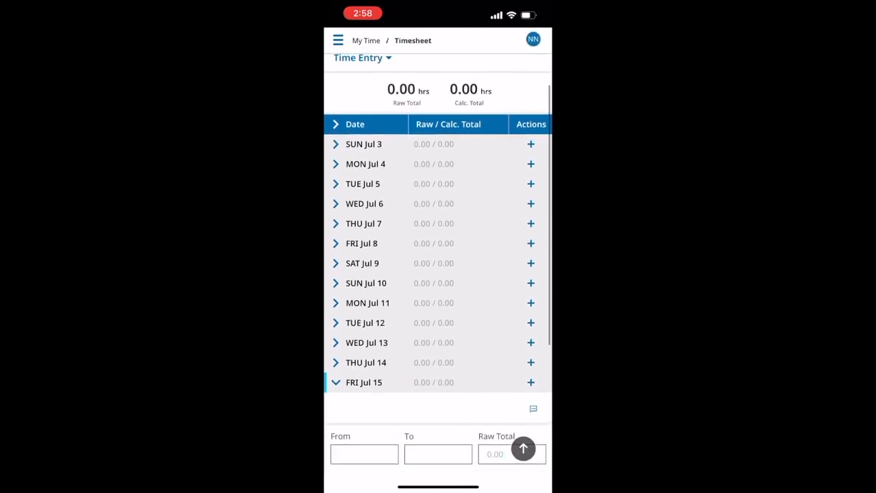
scroll(down, 3)
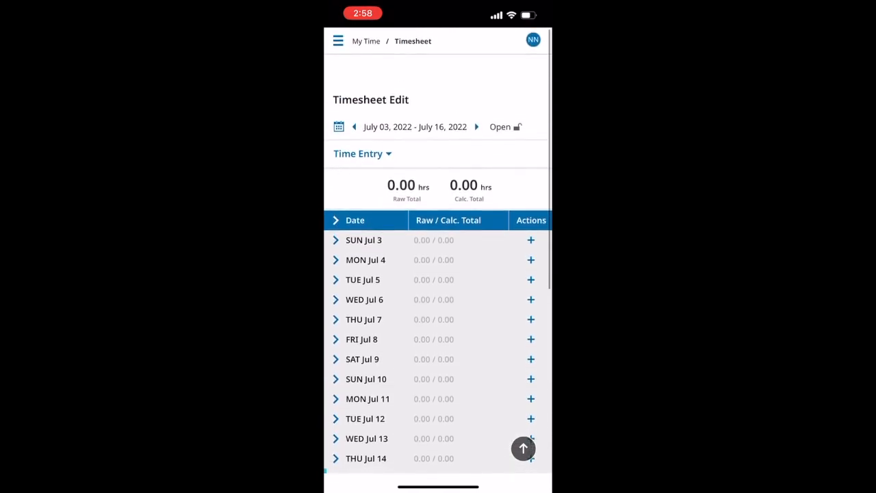